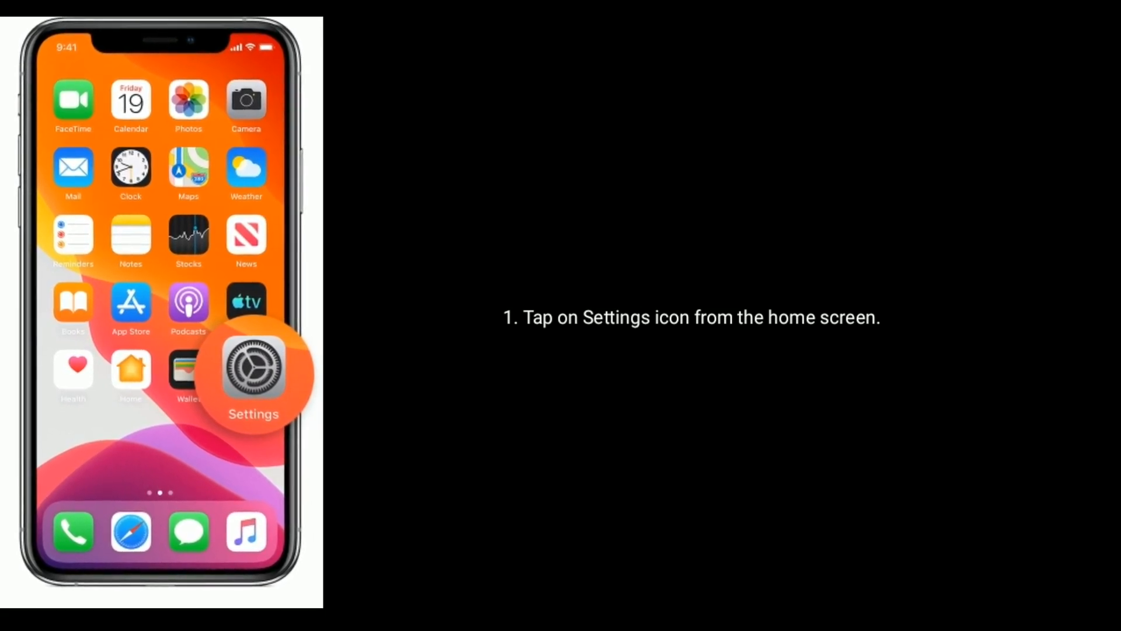
Reach Shut Down at the bottom of Settings > General to restart the phone.
left_click(253, 370)
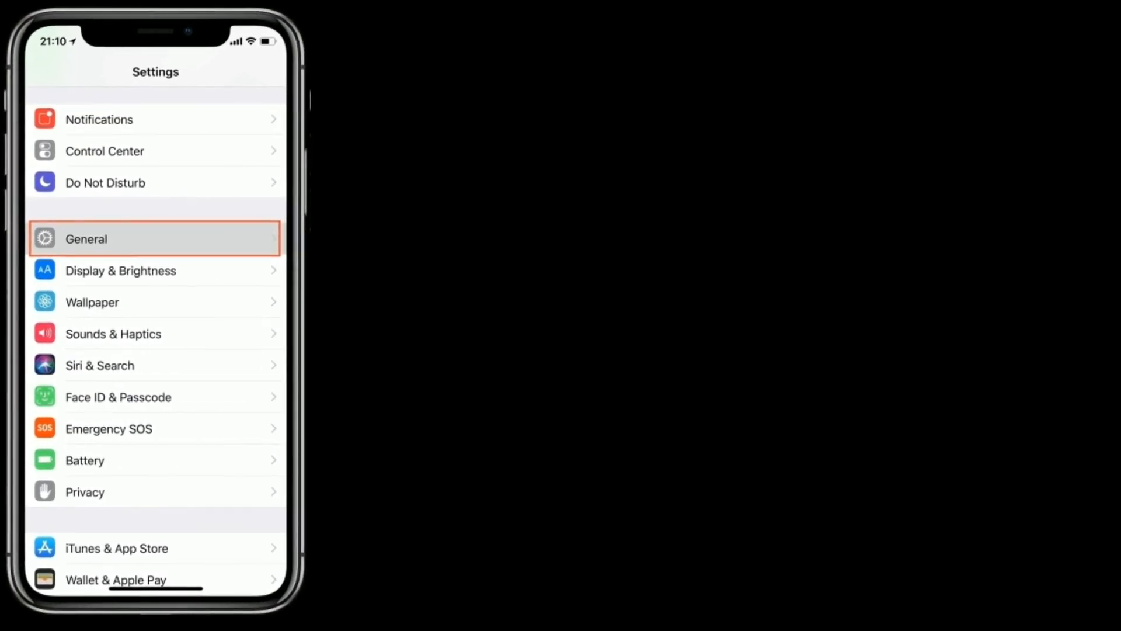
left_click(155, 239)
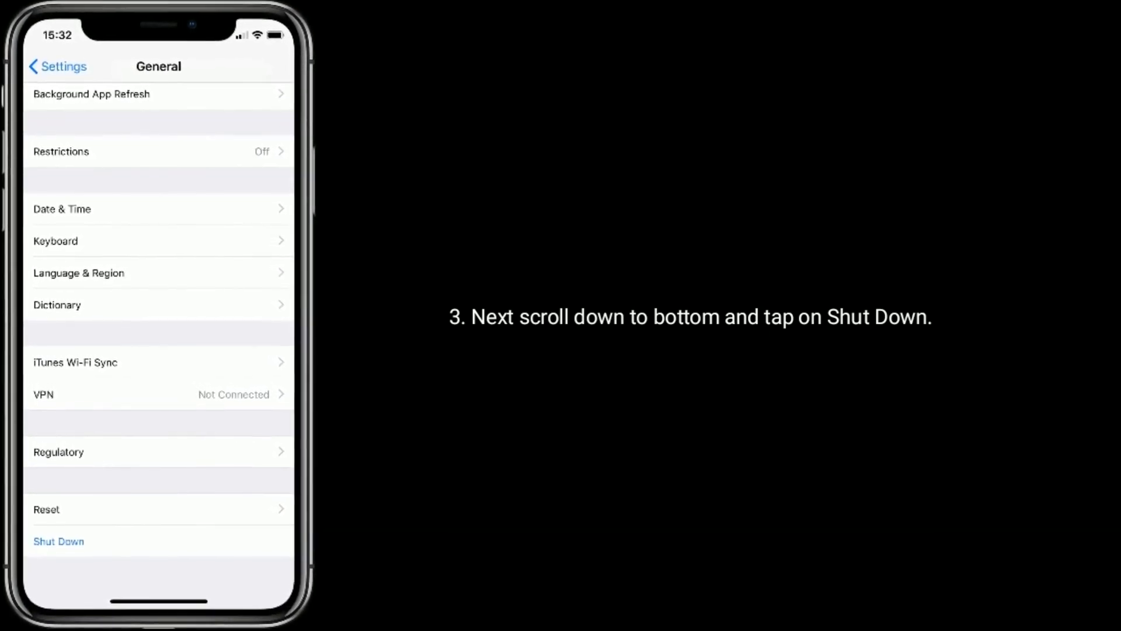
left_click(58, 541)
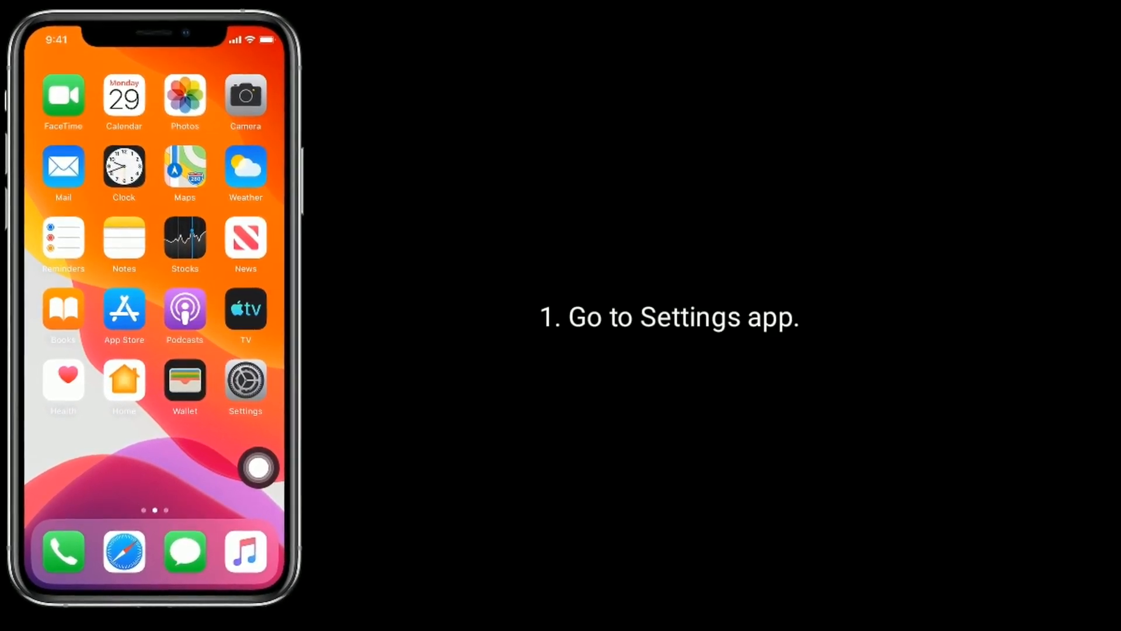
Go from the home screen into Settings > Music to check iCloud Music Library.
left_click(244, 380)
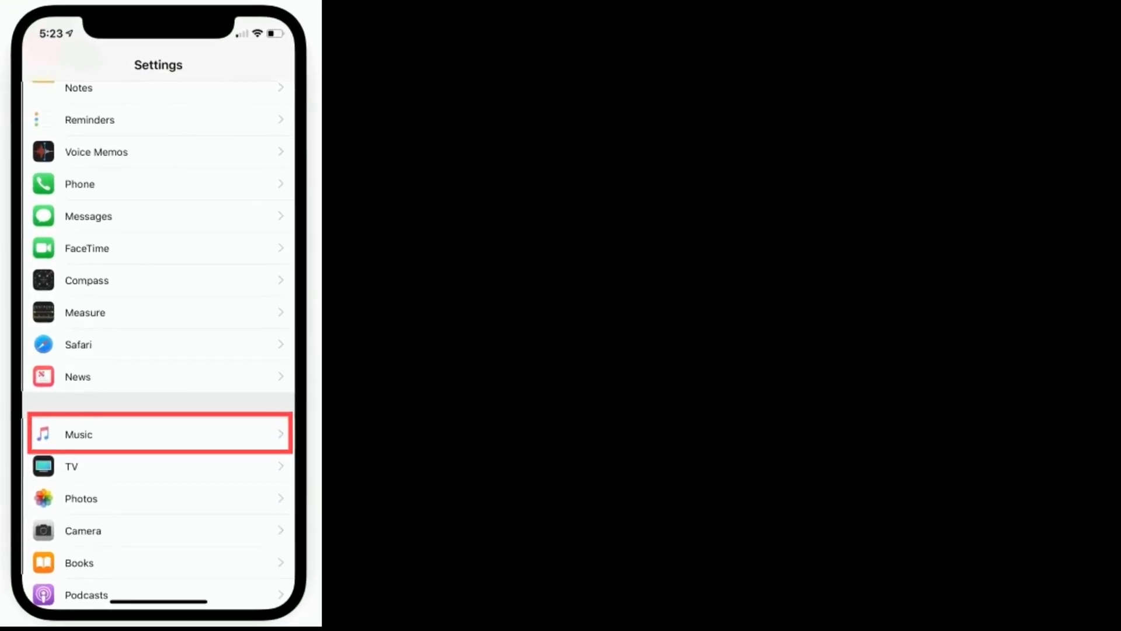
left_click(158, 433)
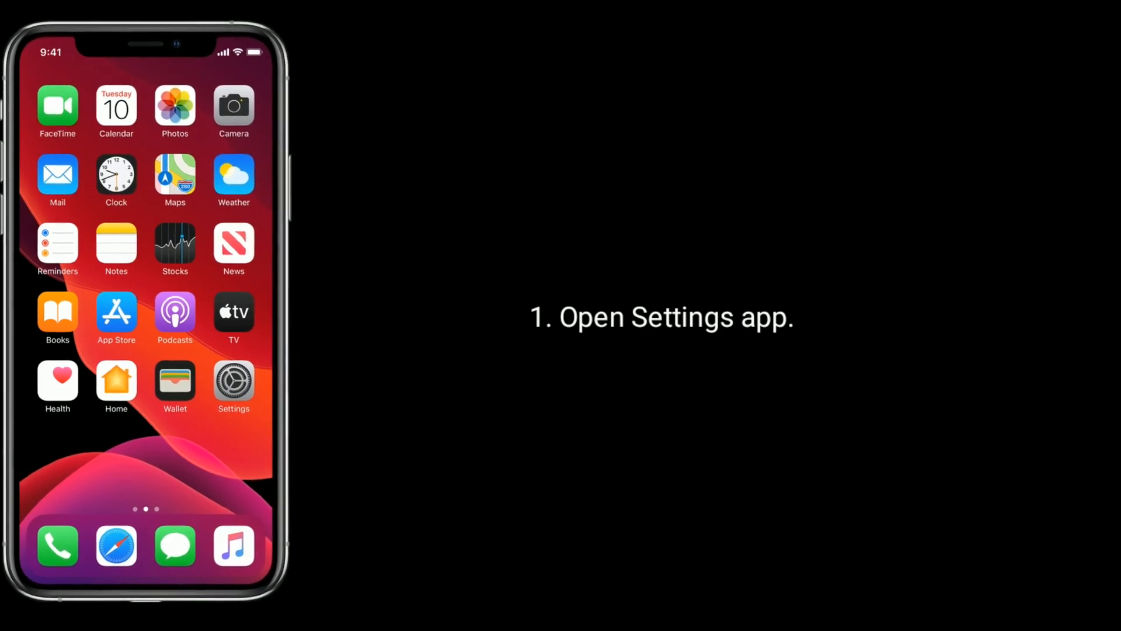
Go into Settings > iTunes & App Store to verify the Apple ID sign-in.
left_click(233, 382)
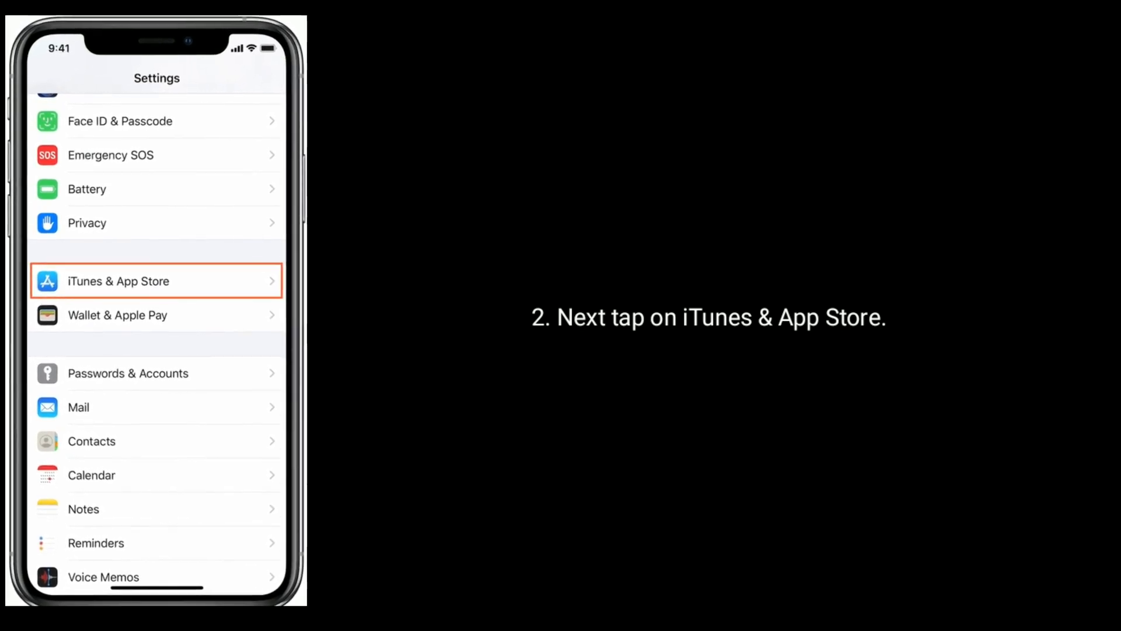
left_click(156, 280)
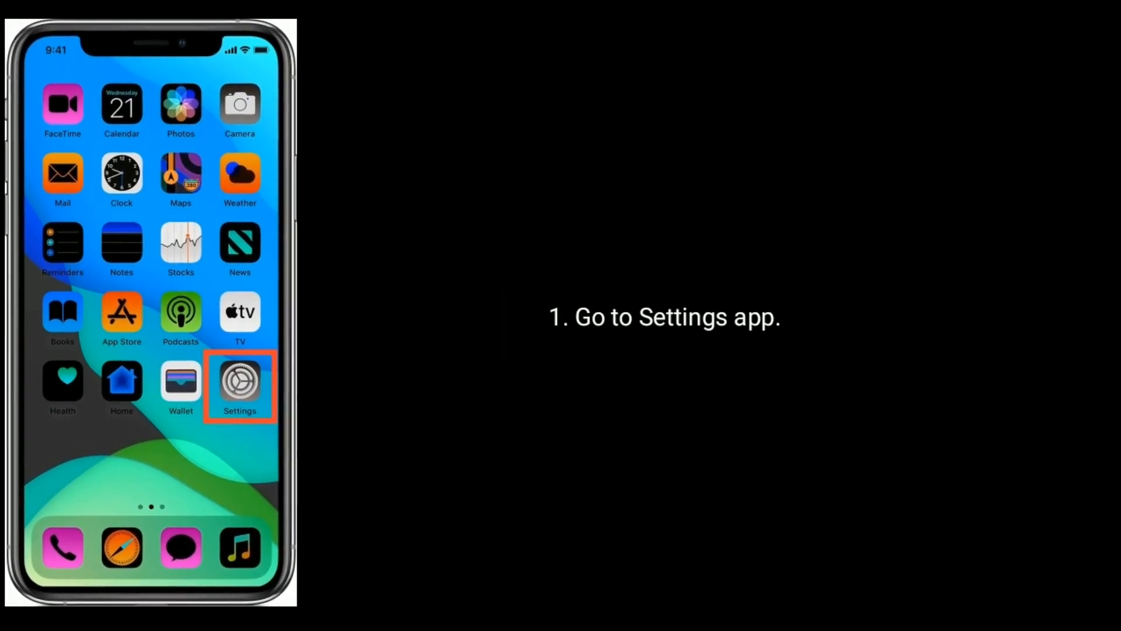
Navigate Settings > Screen Time > Content & Privacy Restrictions > Content Restrictions.
left_click(239, 382)
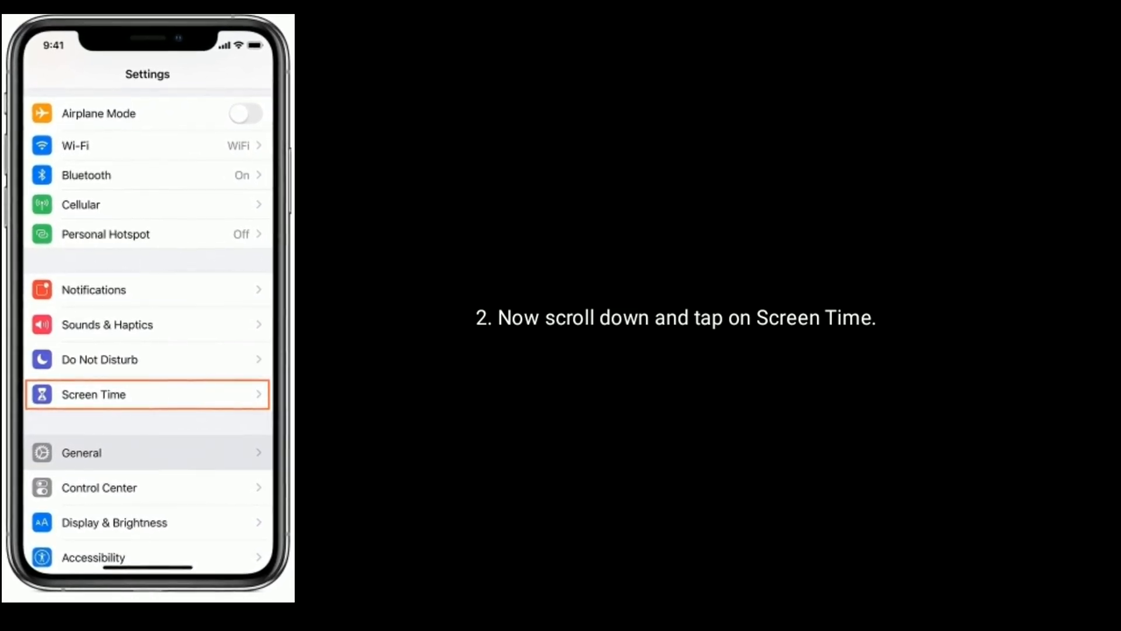
left_click(146, 394)
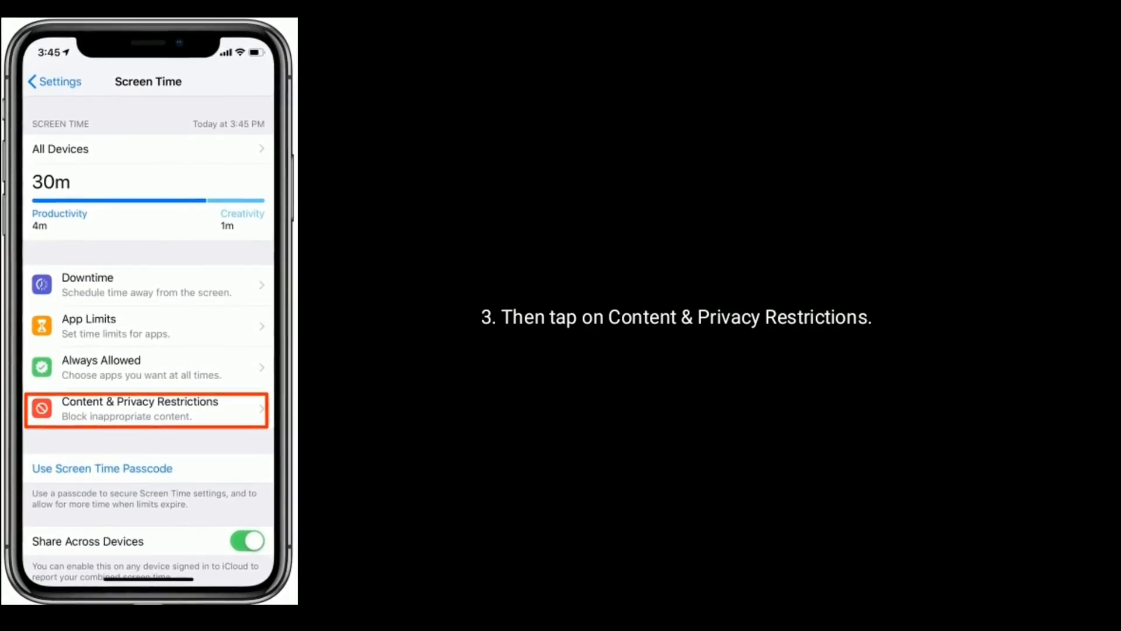
left_click(146, 409)
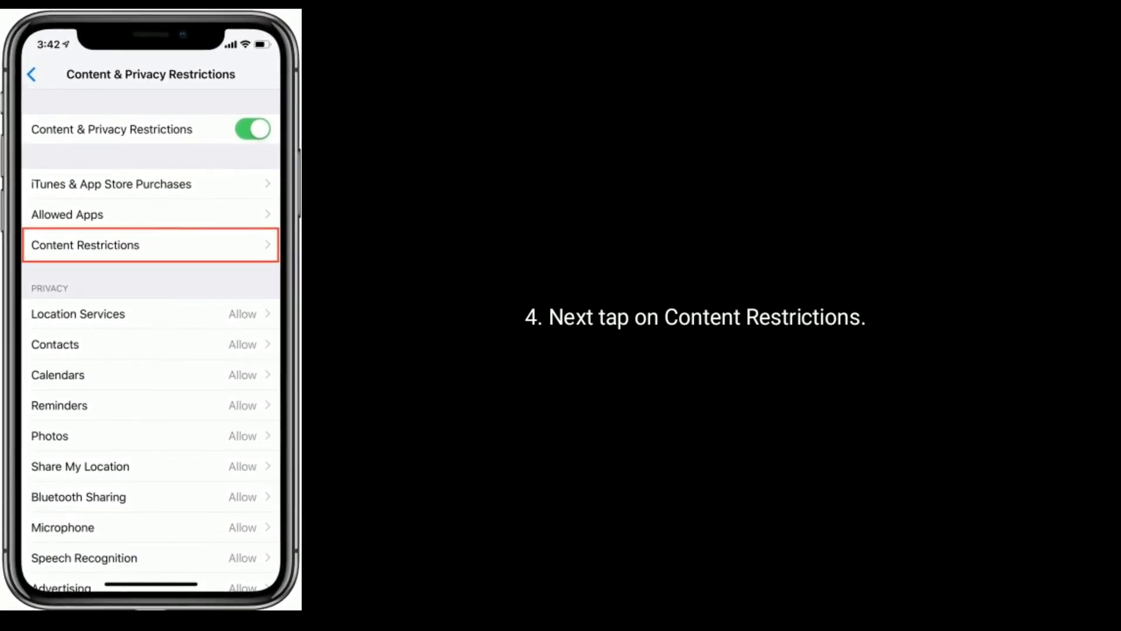
left_click(150, 245)
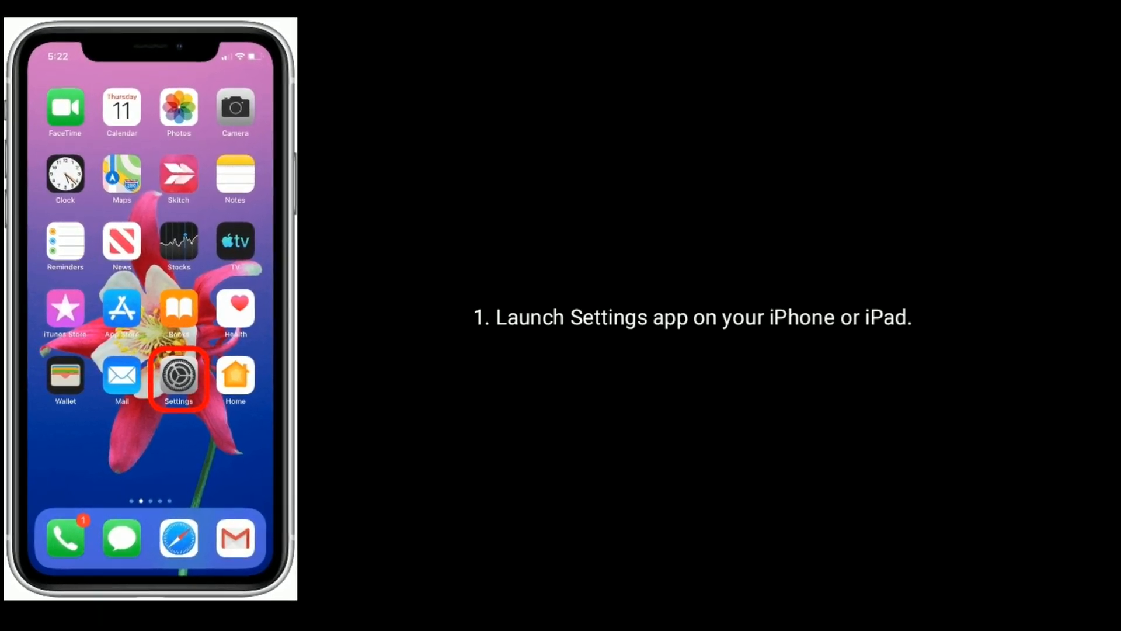
Launch the Settings app from the home screen.
left_click(178, 376)
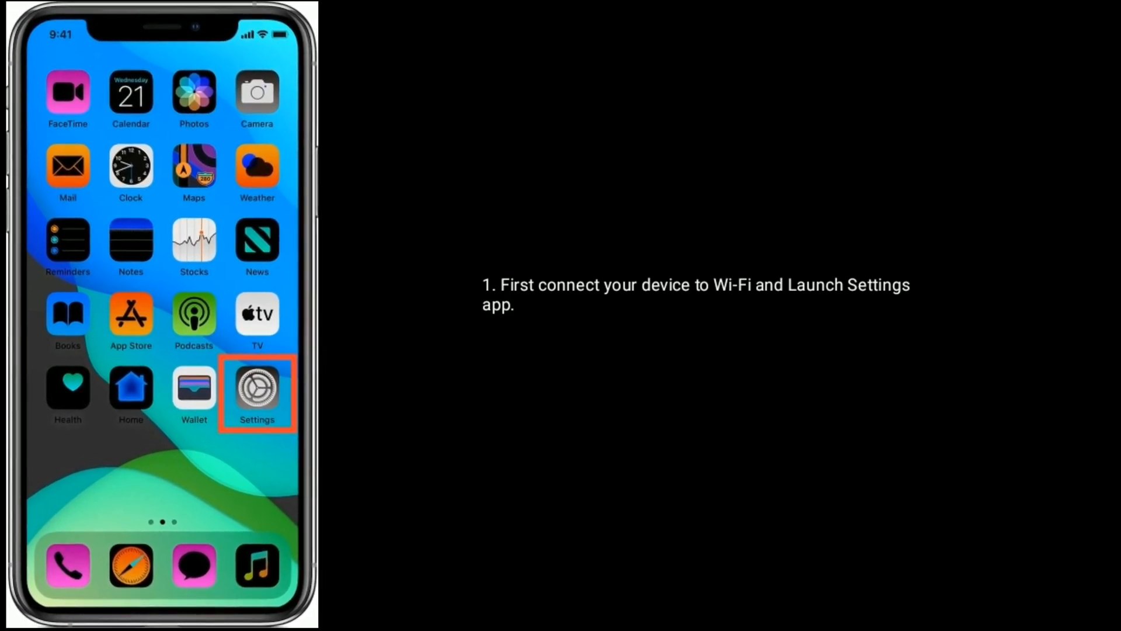
Go into Settings > General, where Software Update shows a pending badge.
left_click(257, 394)
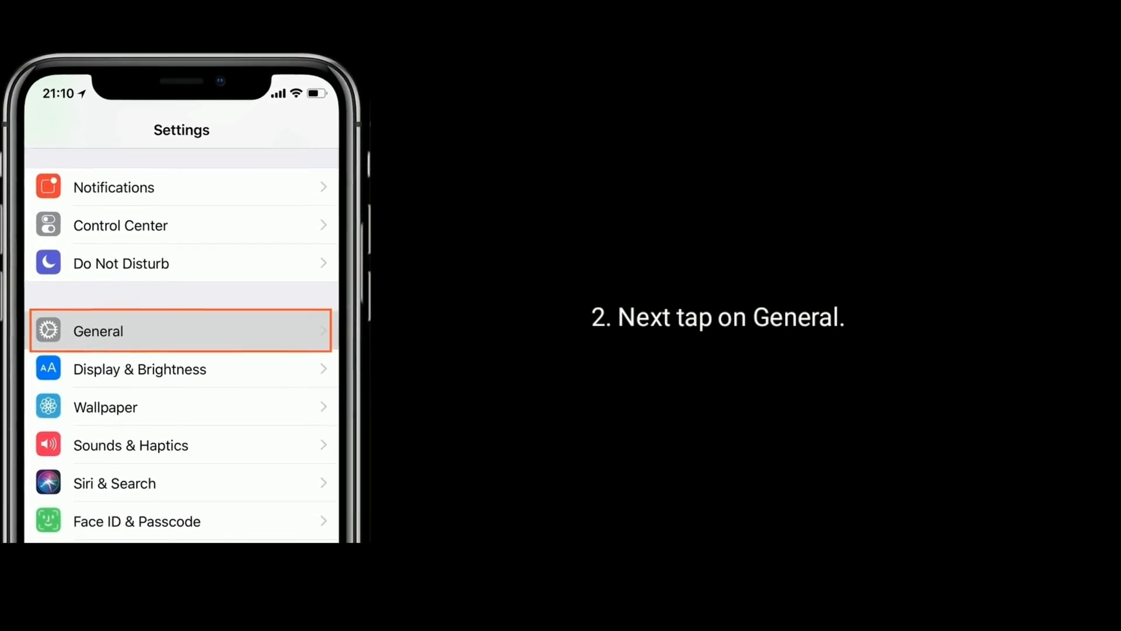
left_click(181, 331)
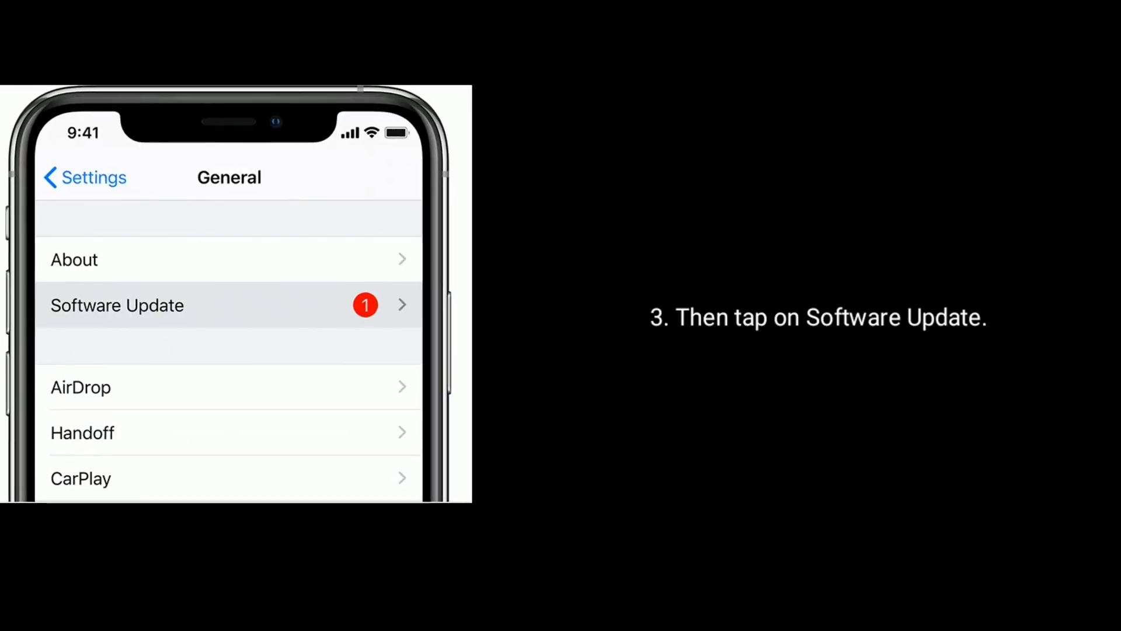